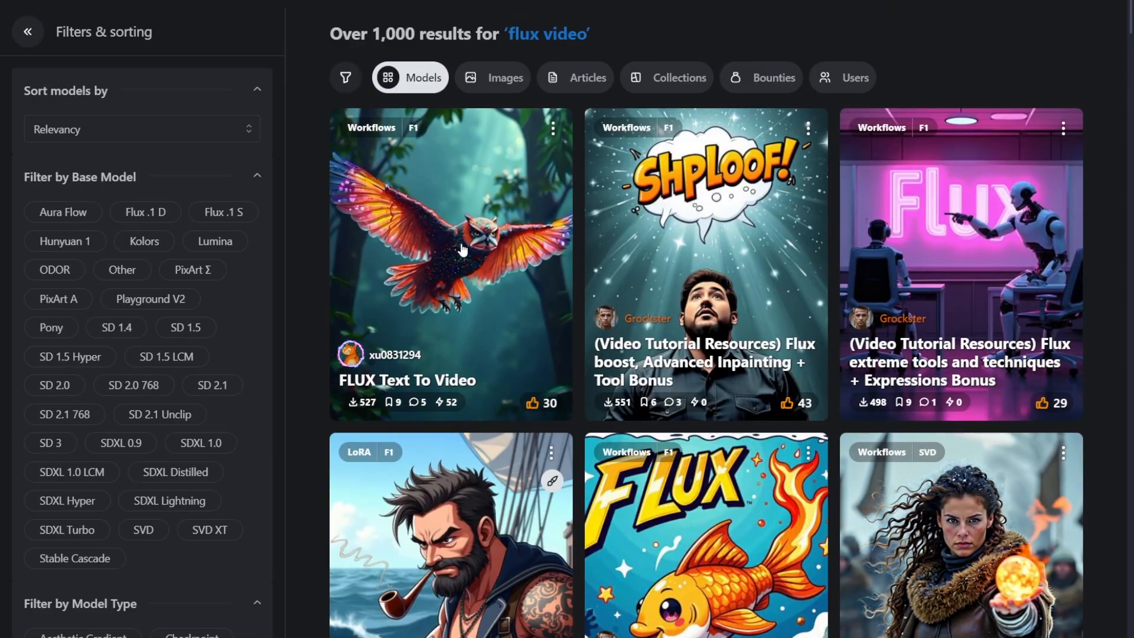
# - Leave the Civitai 'flux video' results and bring up the Warm Diffusion tutorials site
pyautogui.click(450, 262)
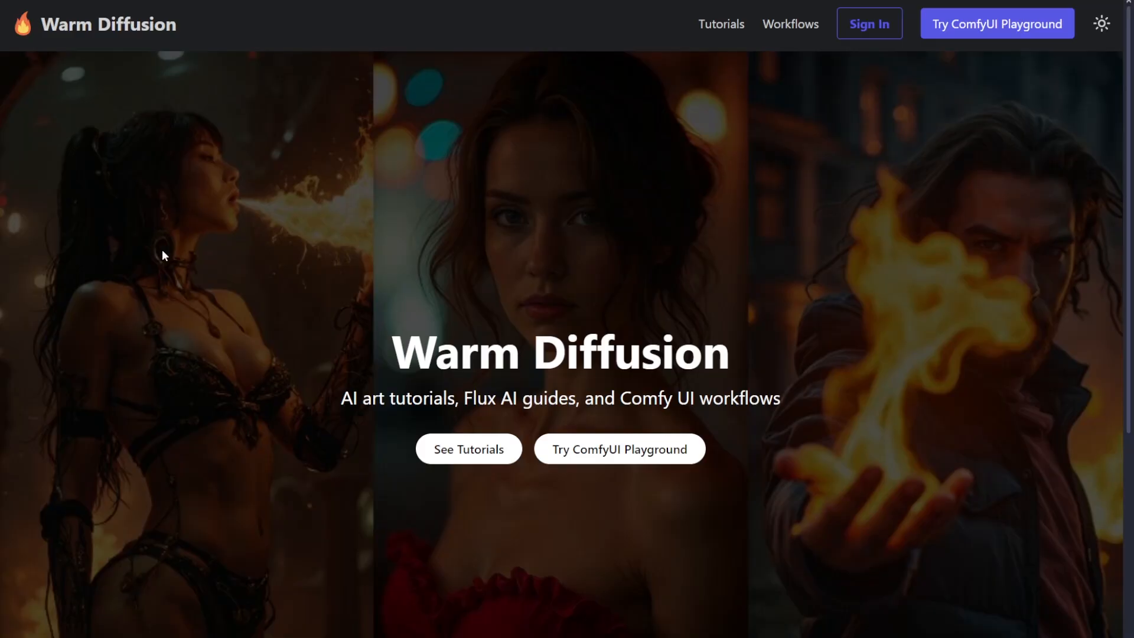
pyautogui.moveTo(790, 24)
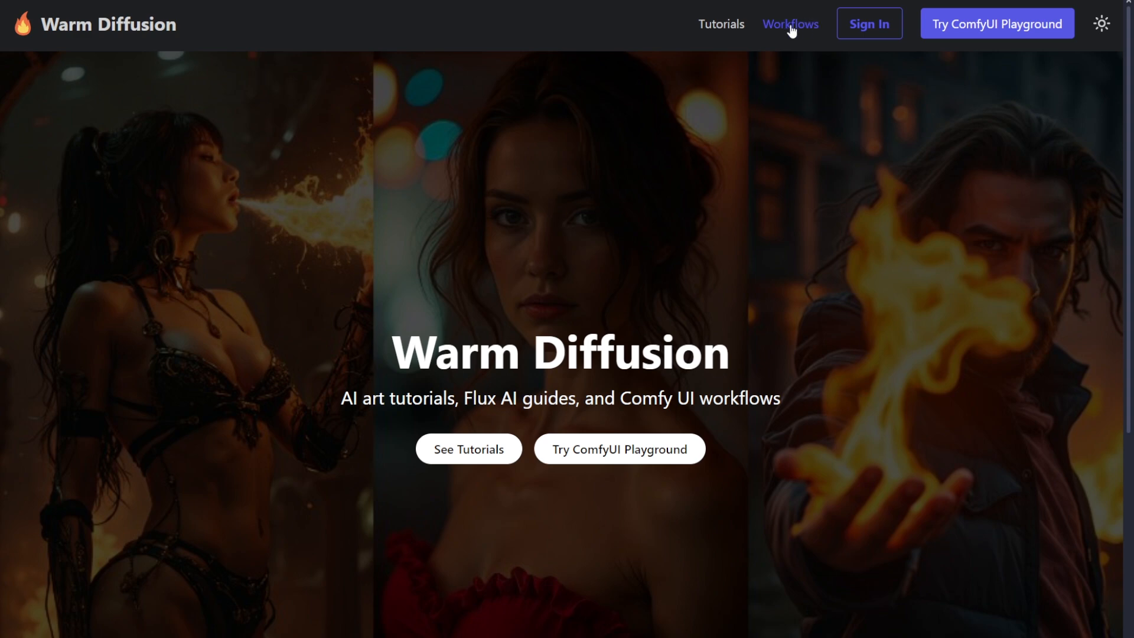
# - From the Workflows gallery, view the Text to Video Flux Workflow page and read down it
pyautogui.click(790, 23)
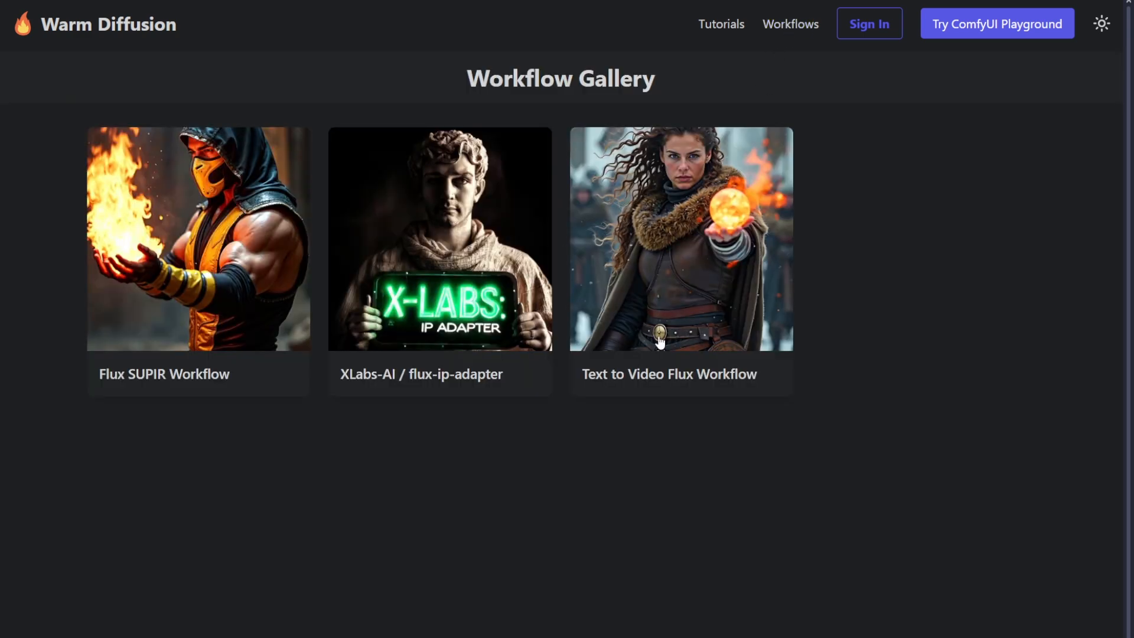
pyautogui.click(680, 239)
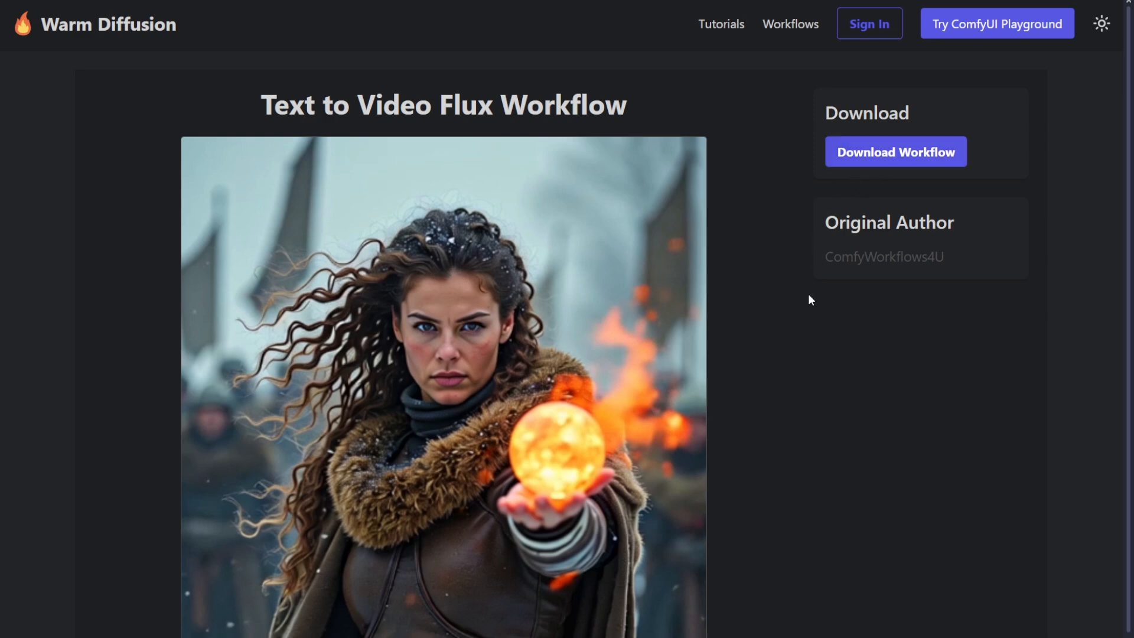
pyautogui.scroll(-3)
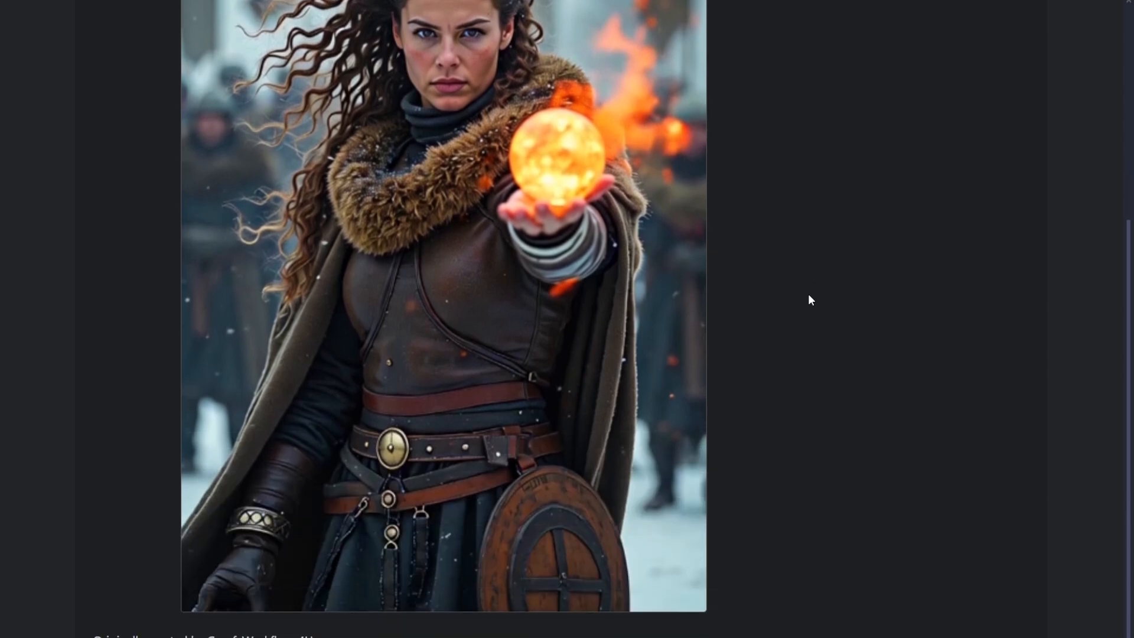
pyautogui.scroll(-3)
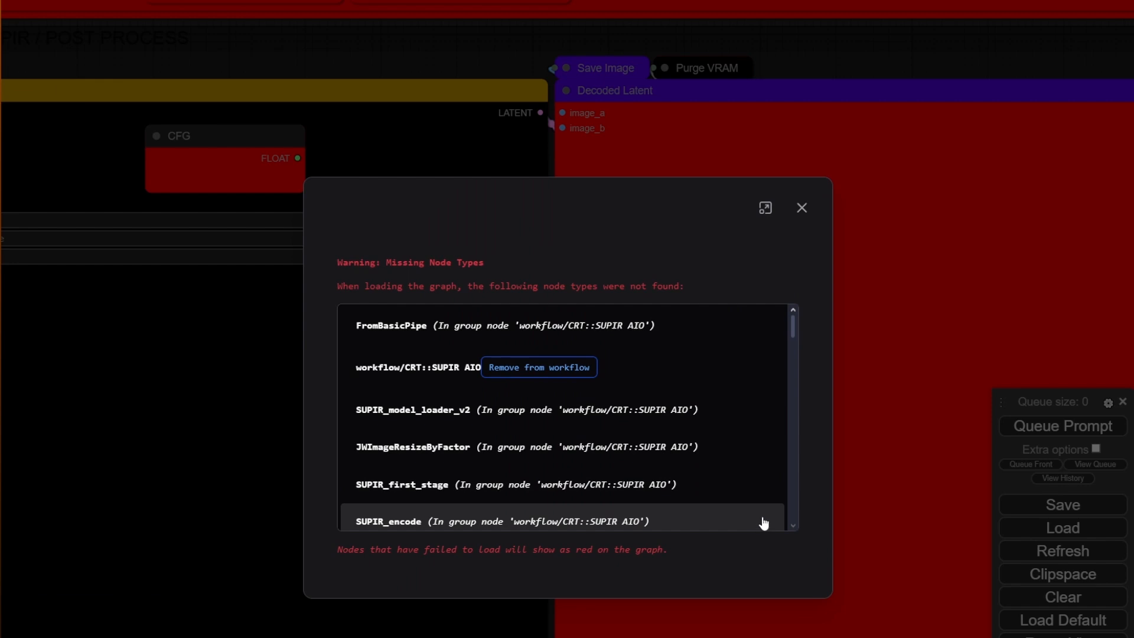
# - Read through the Missing Node Types list reported for the loaded workflow
pyautogui.scroll(-3)
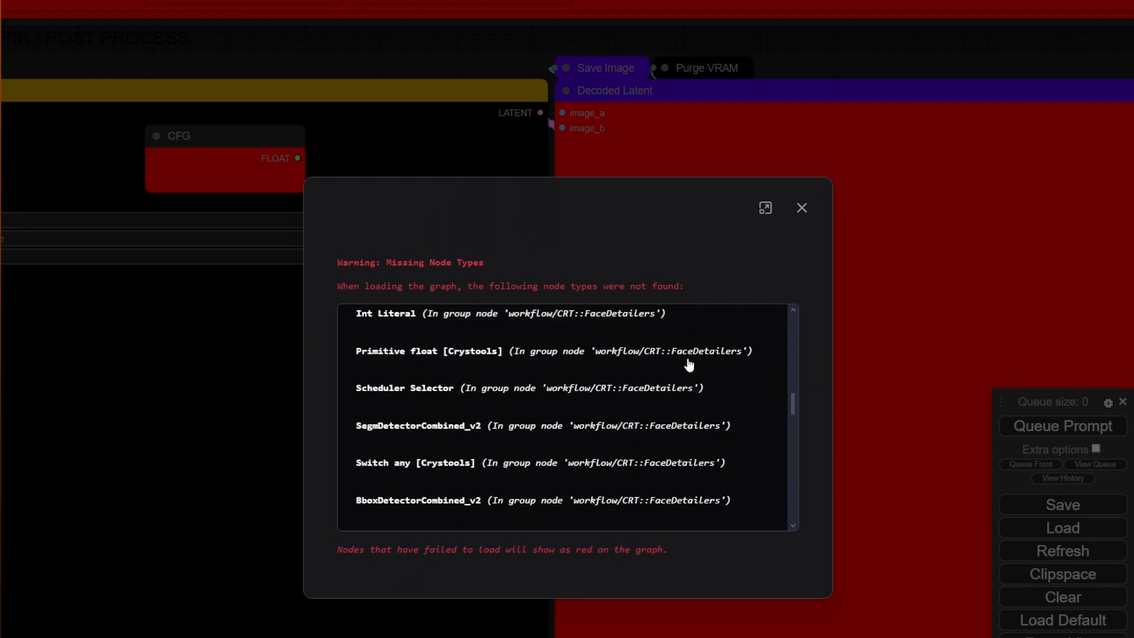
pyautogui.click(800, 208)
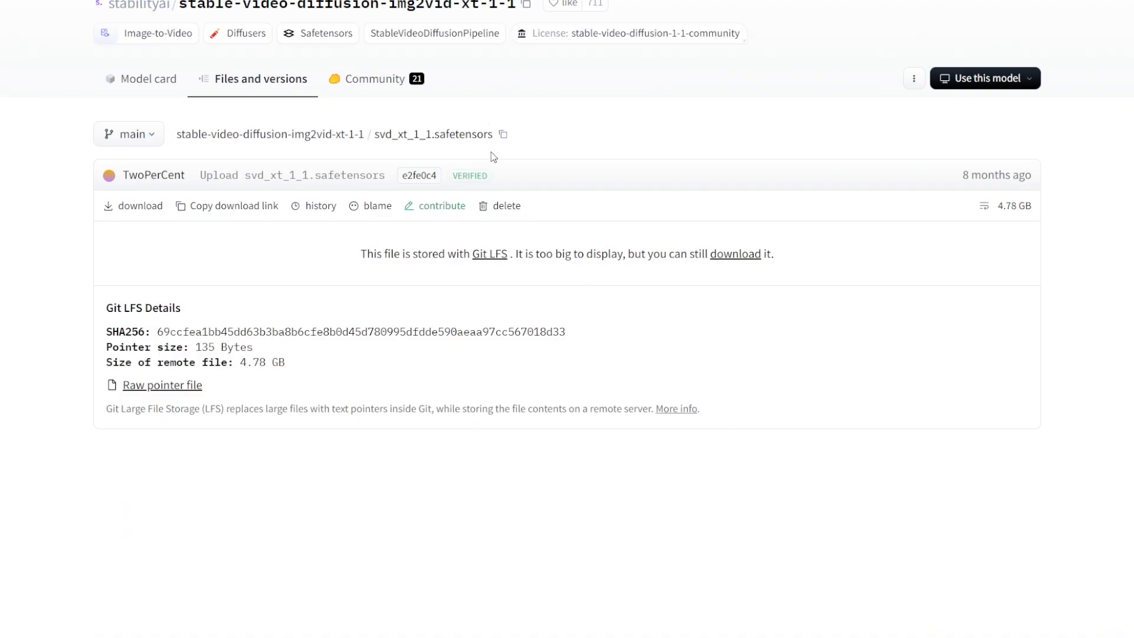
pyautogui.moveTo(443, 102)
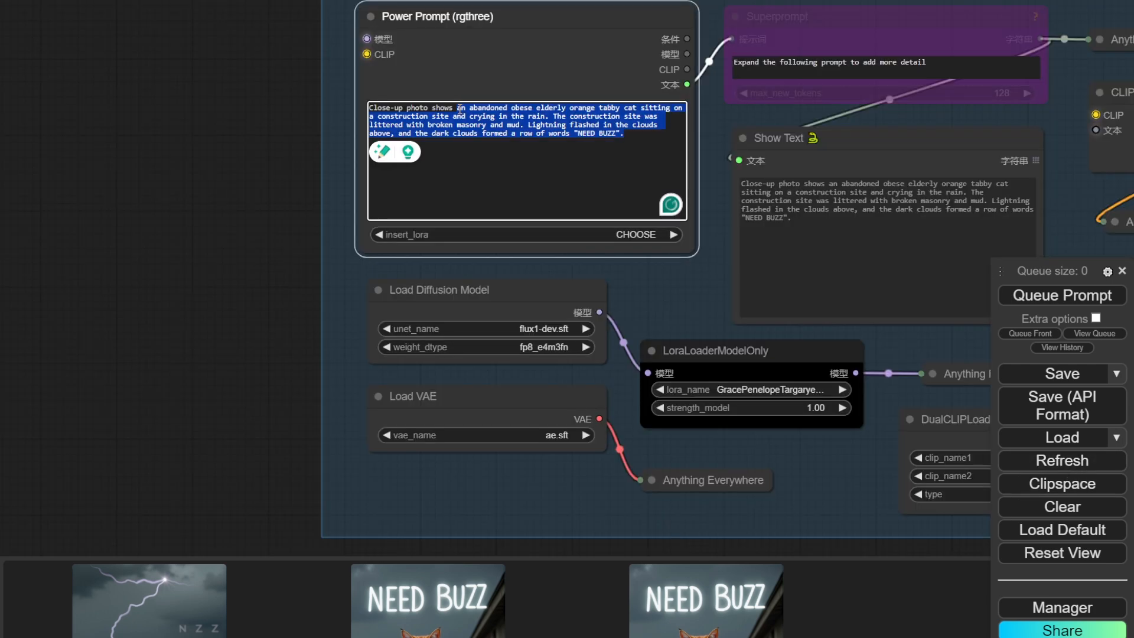
# - Replace the Power Prompt with 'Close-up photo shows a woman in rain looking desperately at the viewer'
pyautogui.write('Close-up photo shows a woman in rain looking desperately at the viewer')
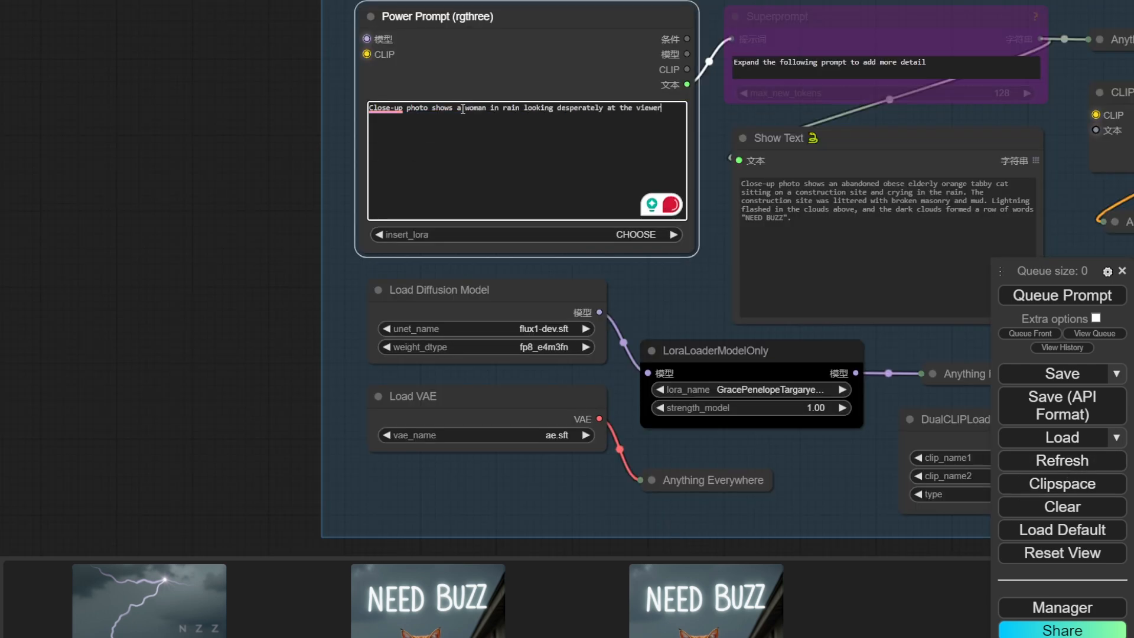
pyautogui.rightClick(774, 15)
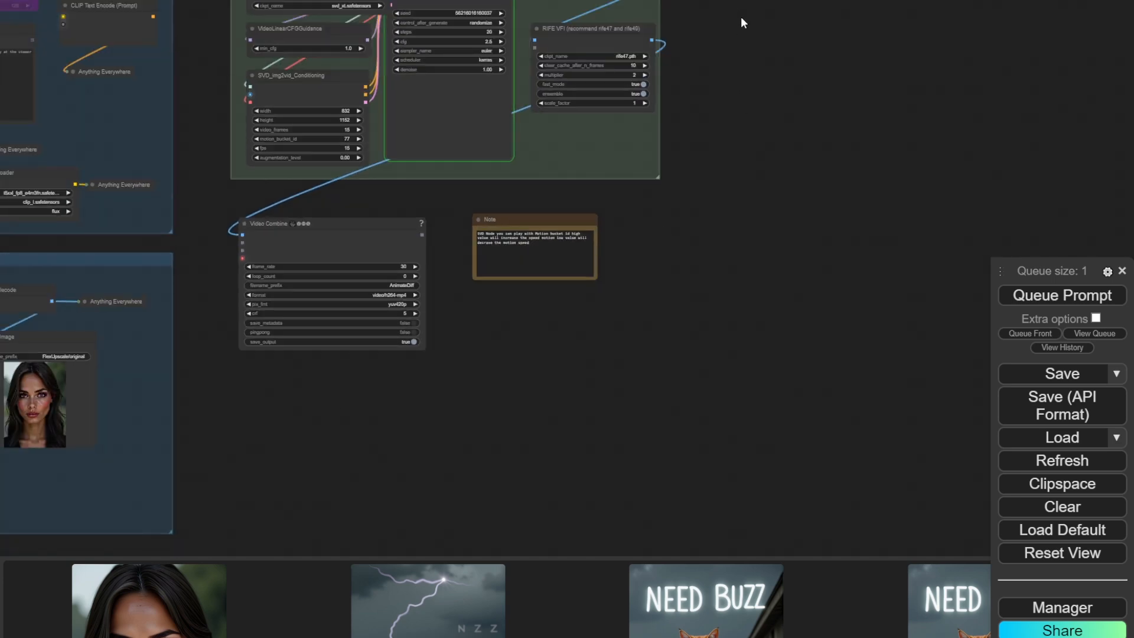
pyautogui.scroll(3)
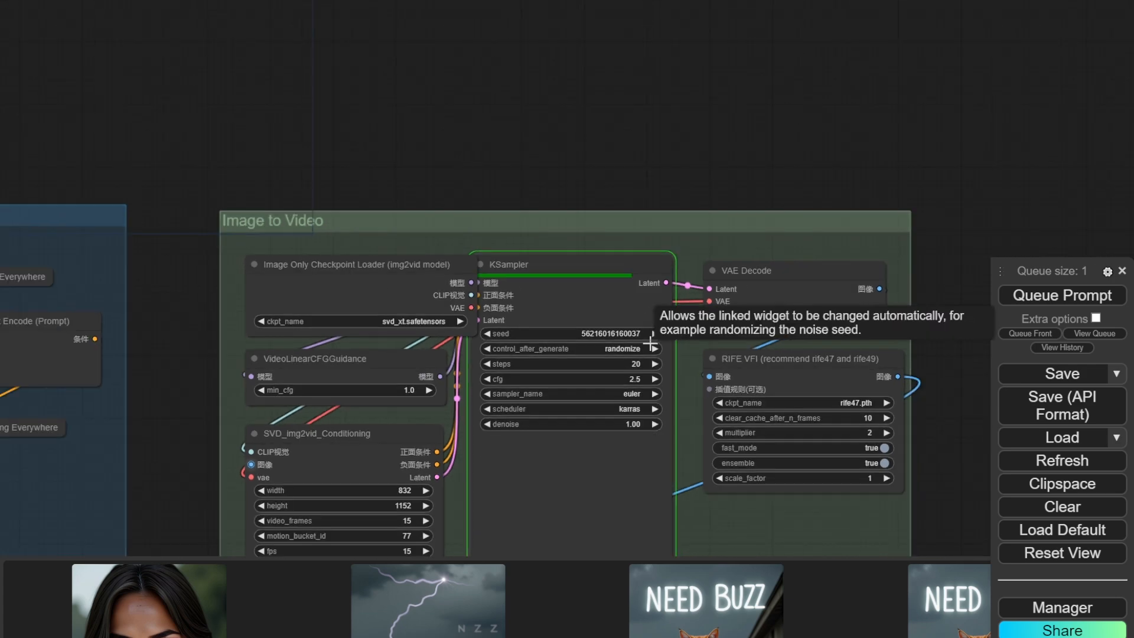
pyautogui.scroll(-3)
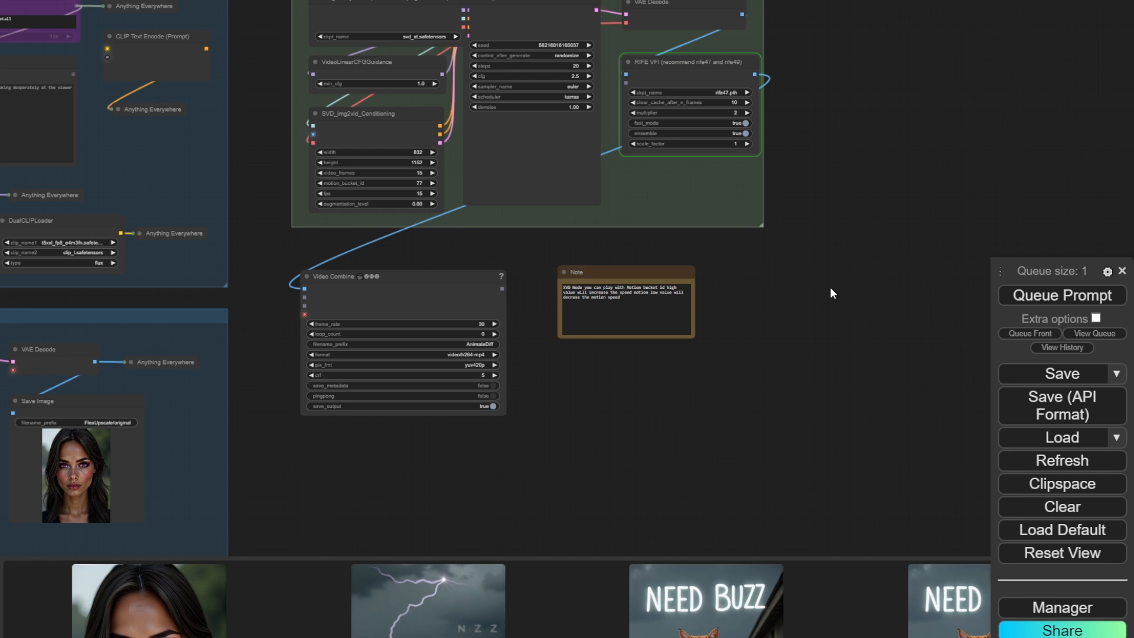
pyautogui.click(333, 276)
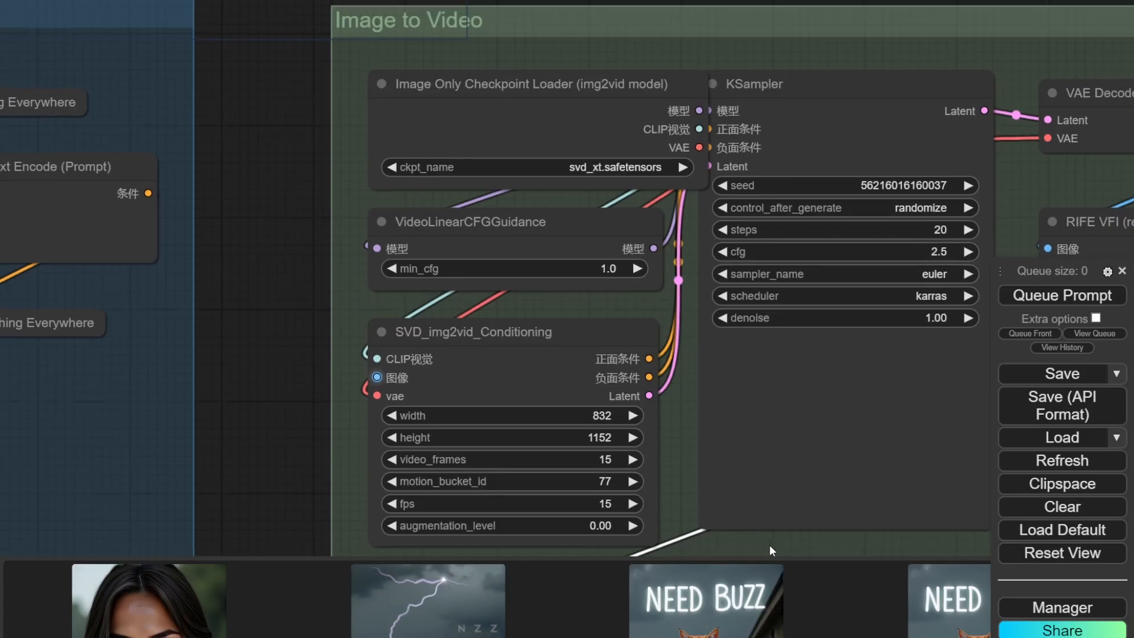
# - Leave fps unchanged and set SVD_img2vid_Conditioning video_frames to 30
pyautogui.scroll(3)
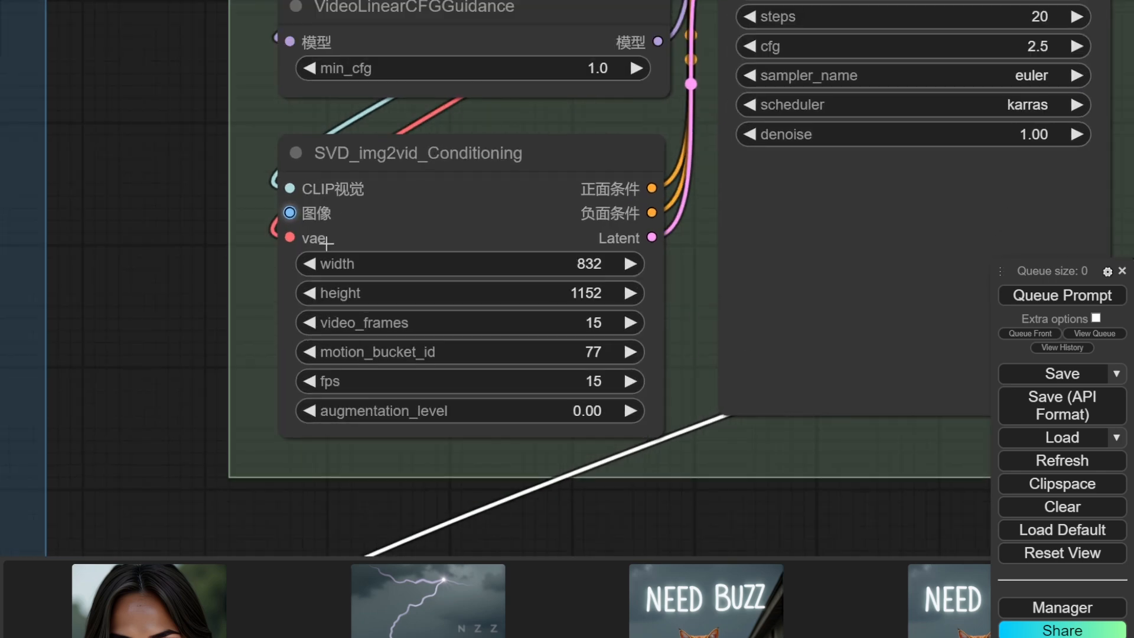
pyautogui.moveTo(582, 354)
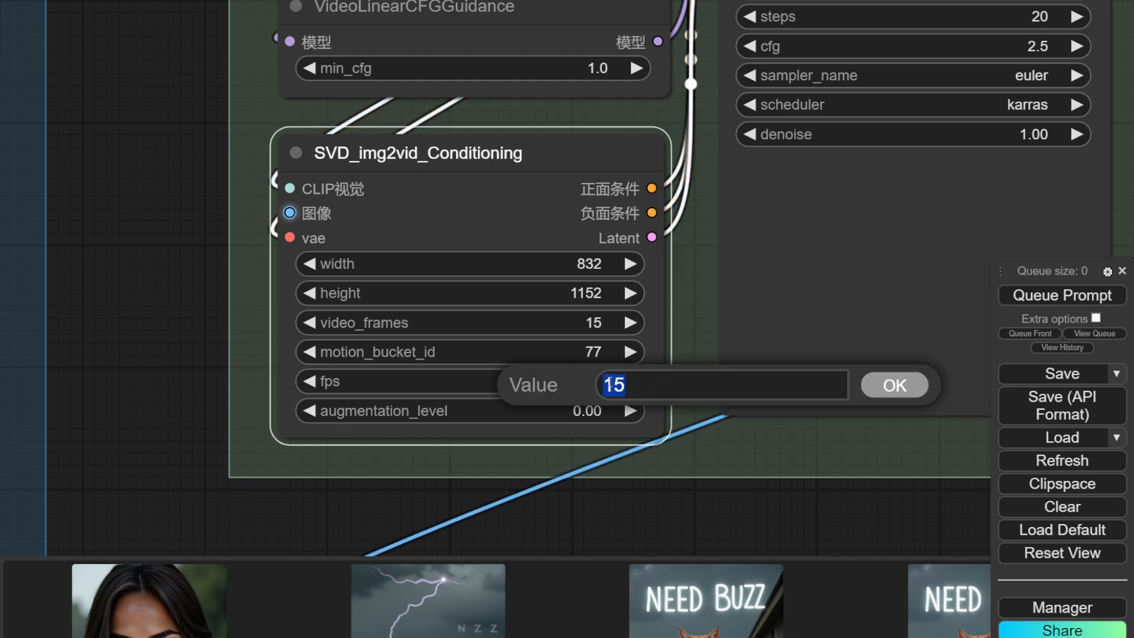
pyautogui.click(893, 384)
pyautogui.write('45')
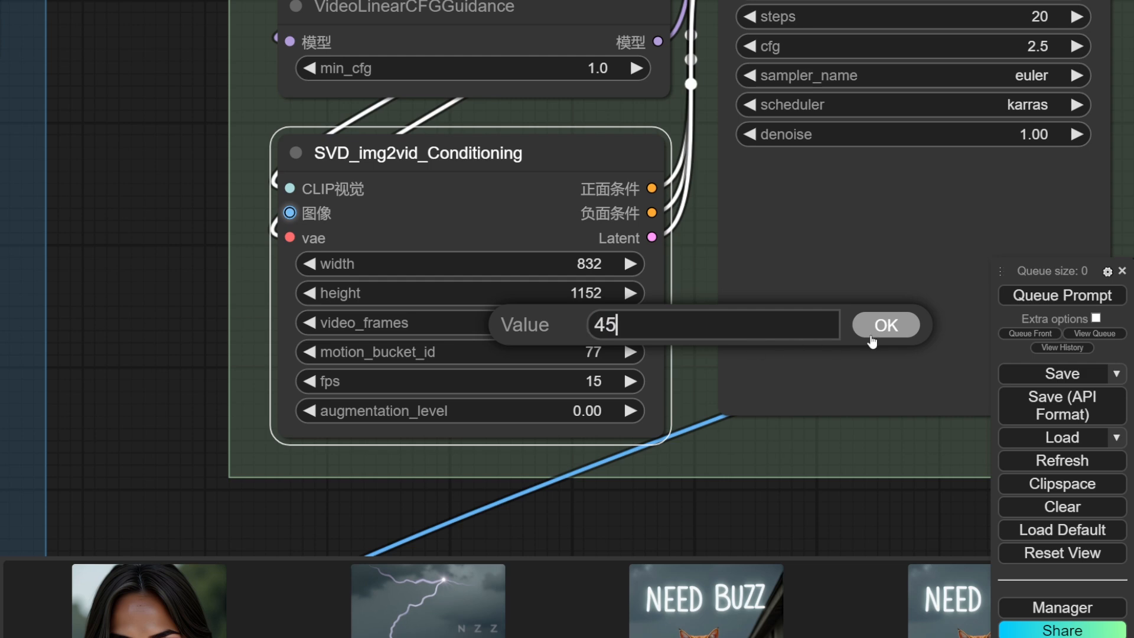
pyautogui.click(884, 323)
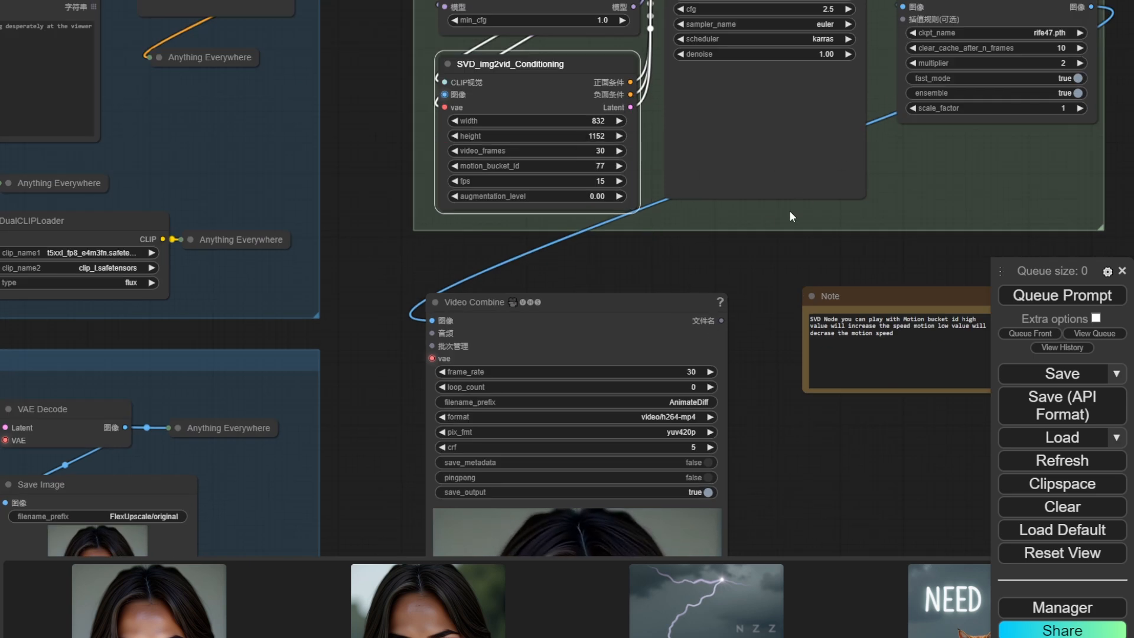
pyautogui.moveTo(739, 233)
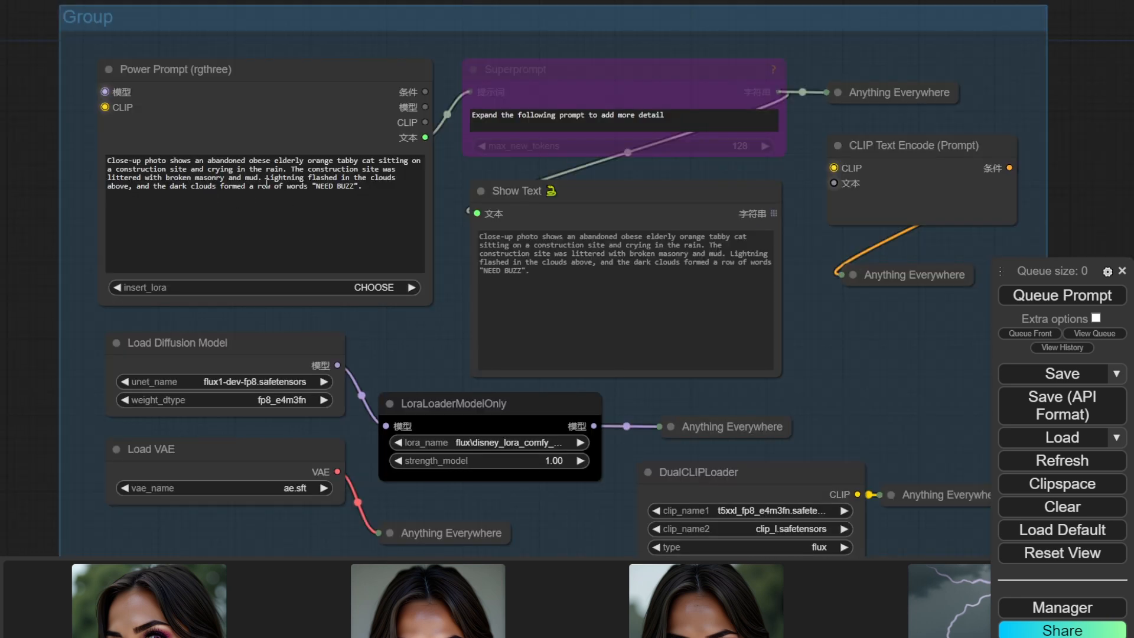
# - Begin editing the Power Prompt and select part of the tabby cat description
pyautogui.click(291, 169)
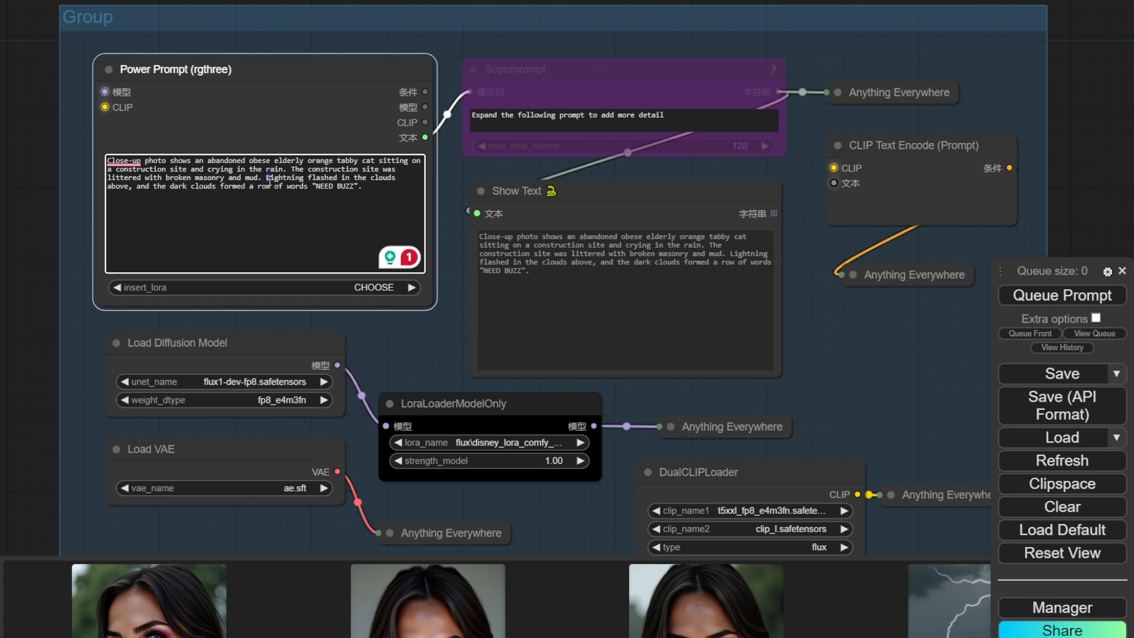
pyautogui.moveTo(266, 177); pyautogui.dragTo(365, 187)
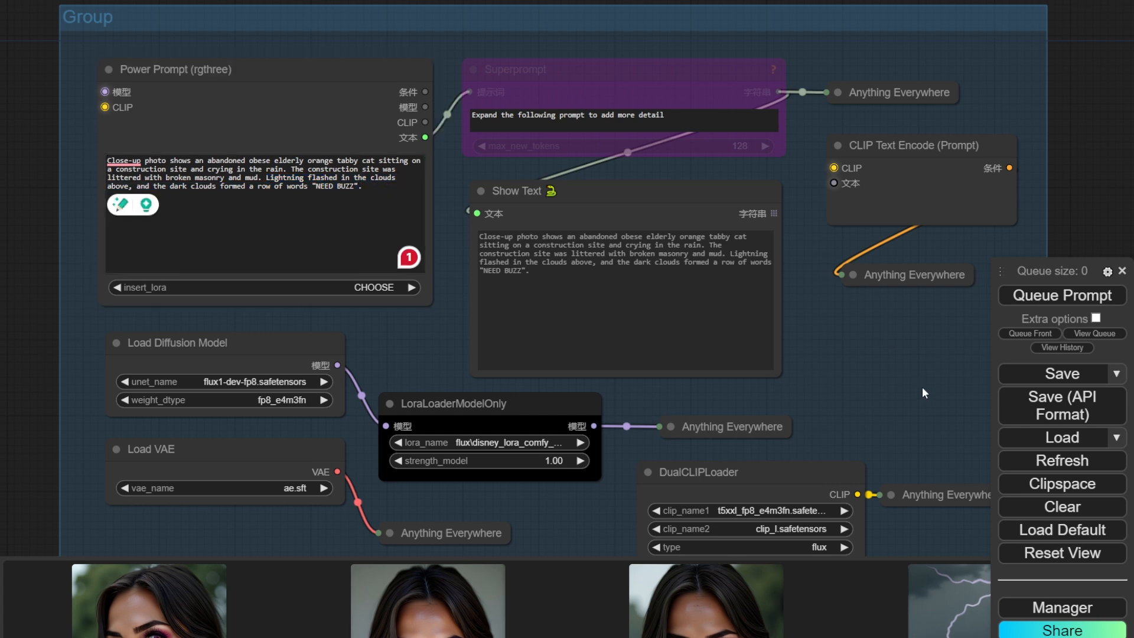
pyautogui.moveTo(467, 353)
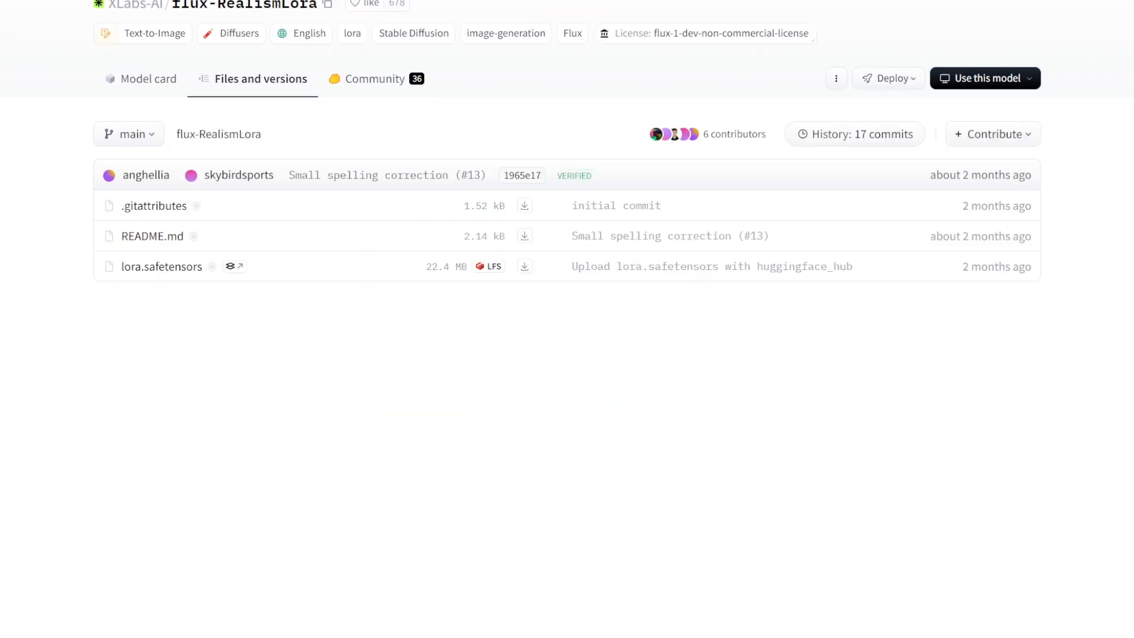
pyautogui.moveTo(162, 267)
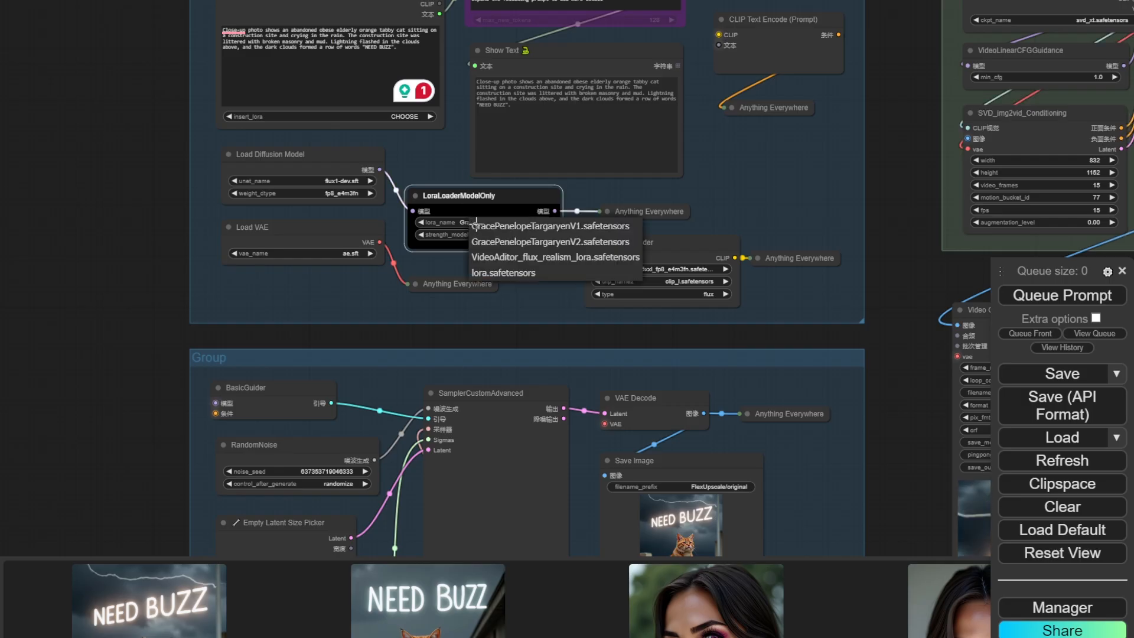
# - Set LoraLoaderModelOnly's lora_name to the lora.safetensors realism LoRA
pyautogui.click(503, 272)
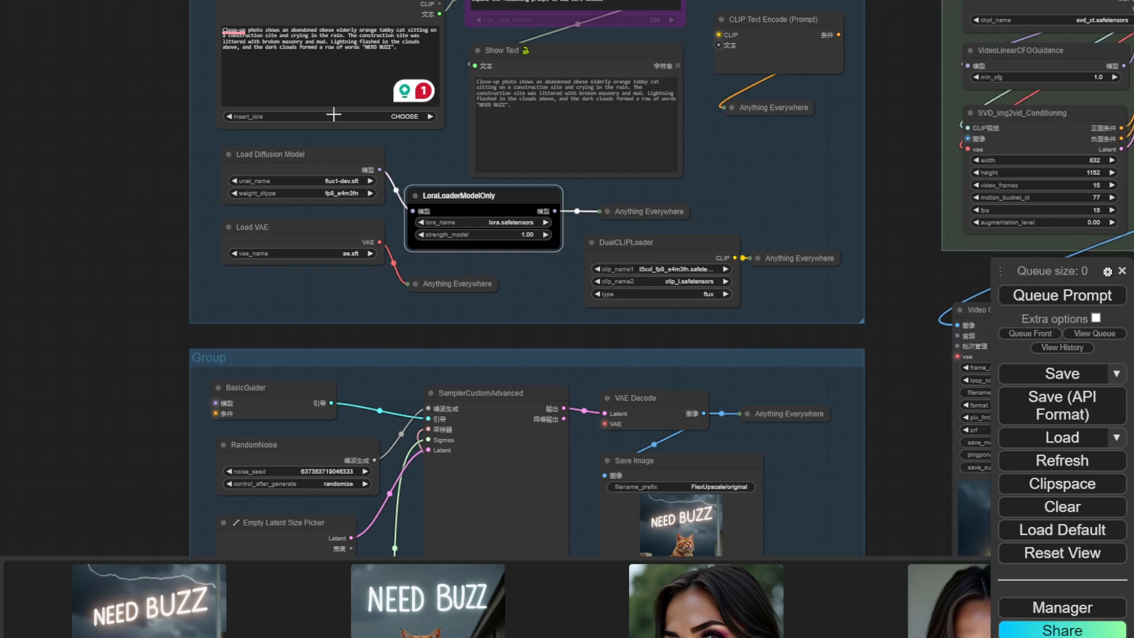
pyautogui.click(407, 117)
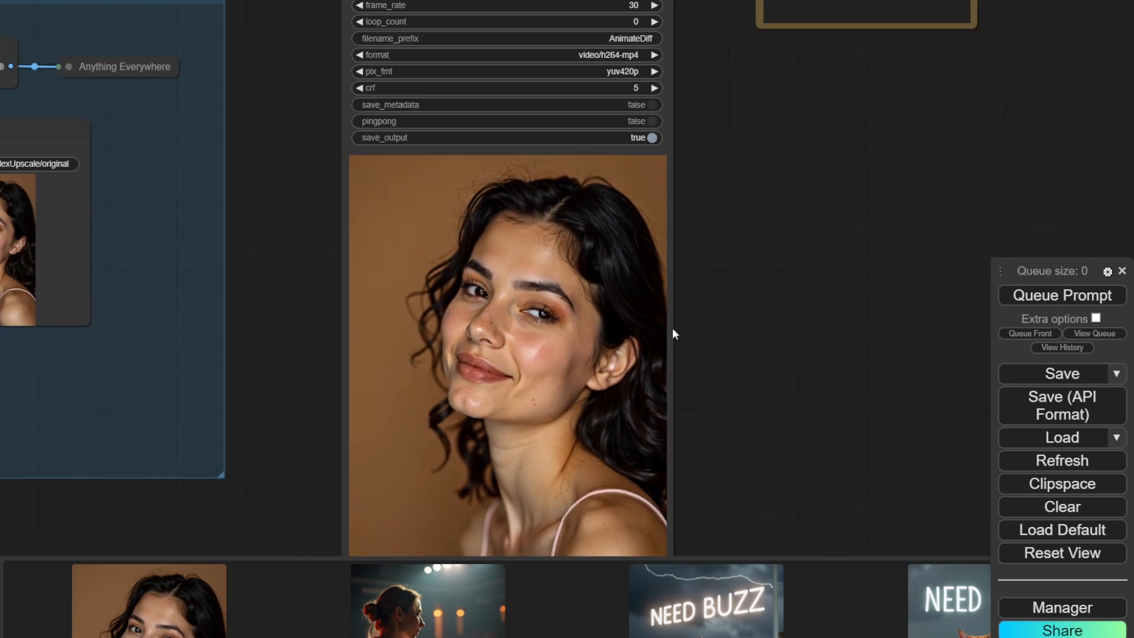
pyautogui.moveTo(576, 422)
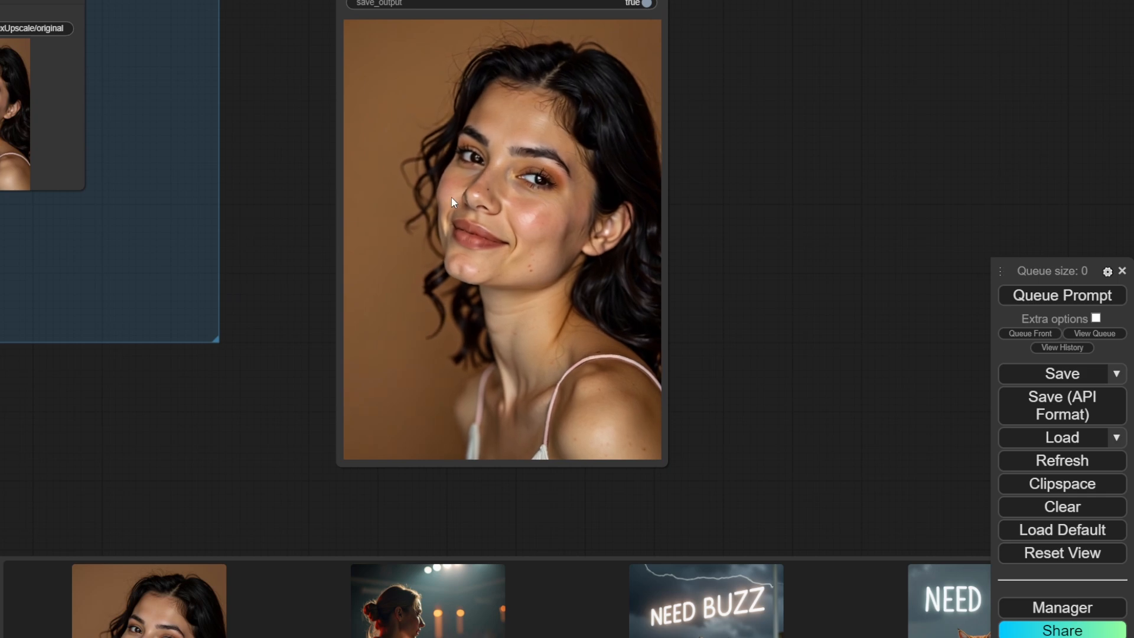
pyautogui.moveTo(664, 270)
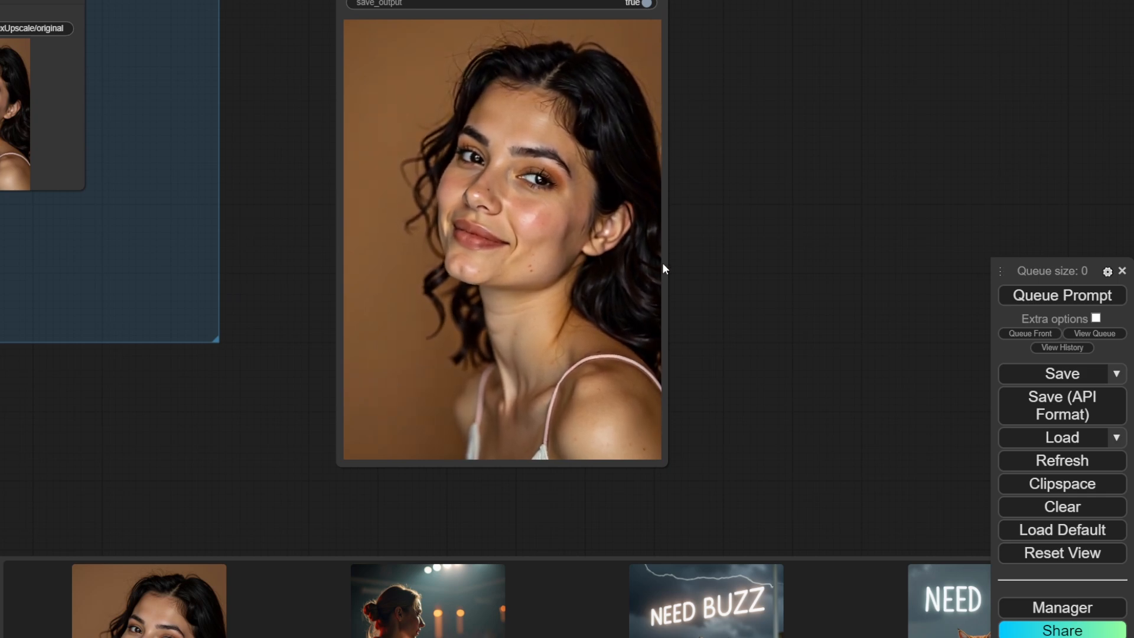